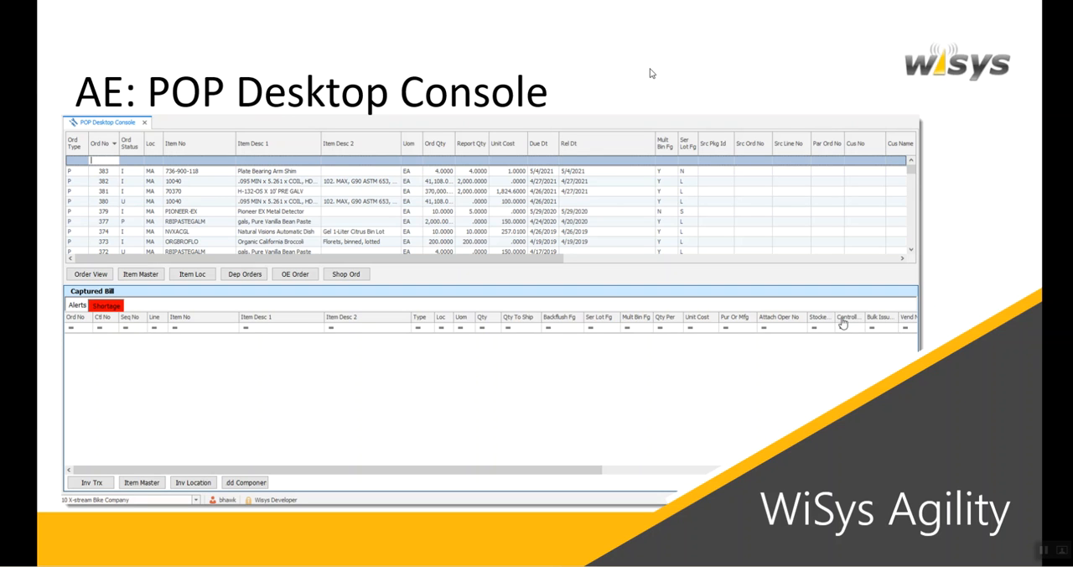
mouse_move(442, 229)
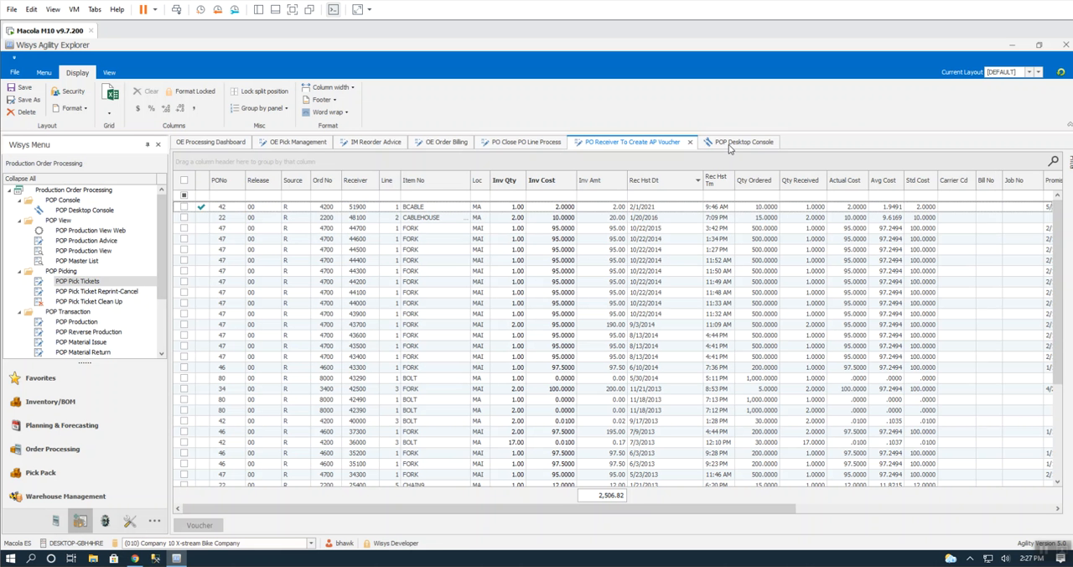
Show the POP Desktop Console and hide the Wisys Menu panel to widen the grid.
left_click(741, 142)
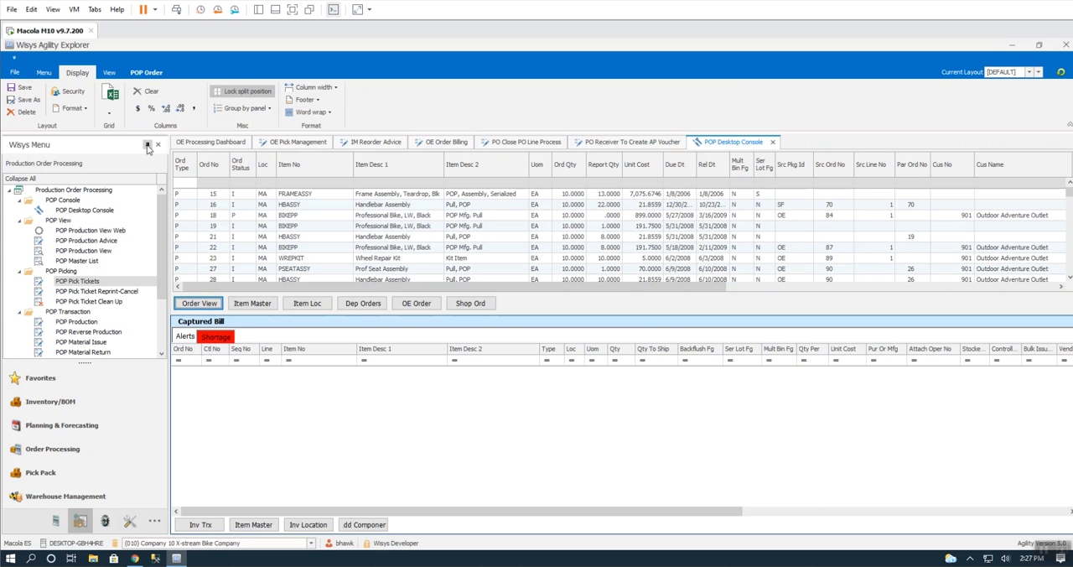
left_click(77, 281)
type("u")
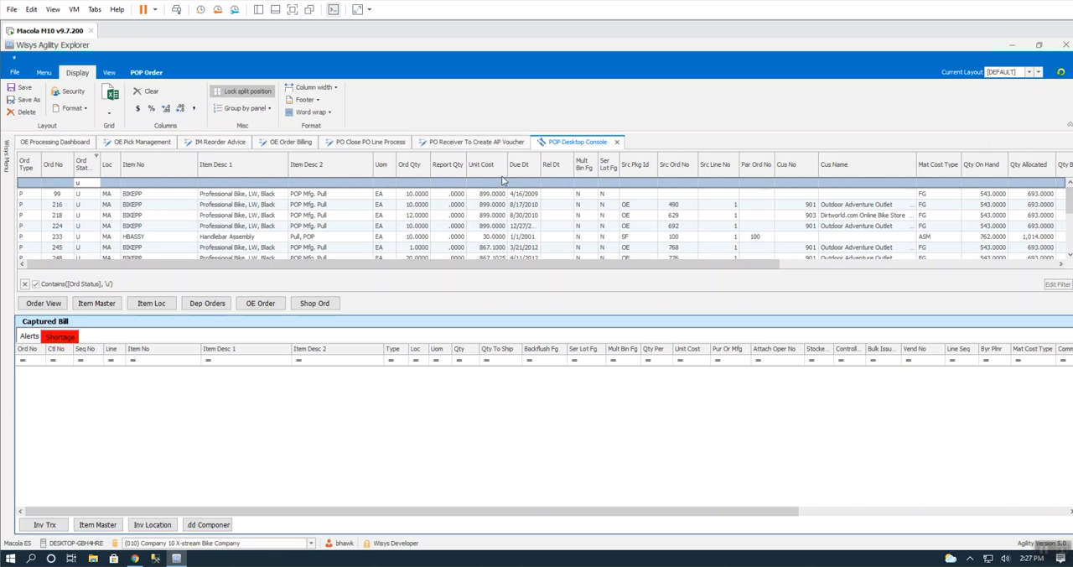
Select unreleased production order 380 in the console grid.
left_click(517, 165)
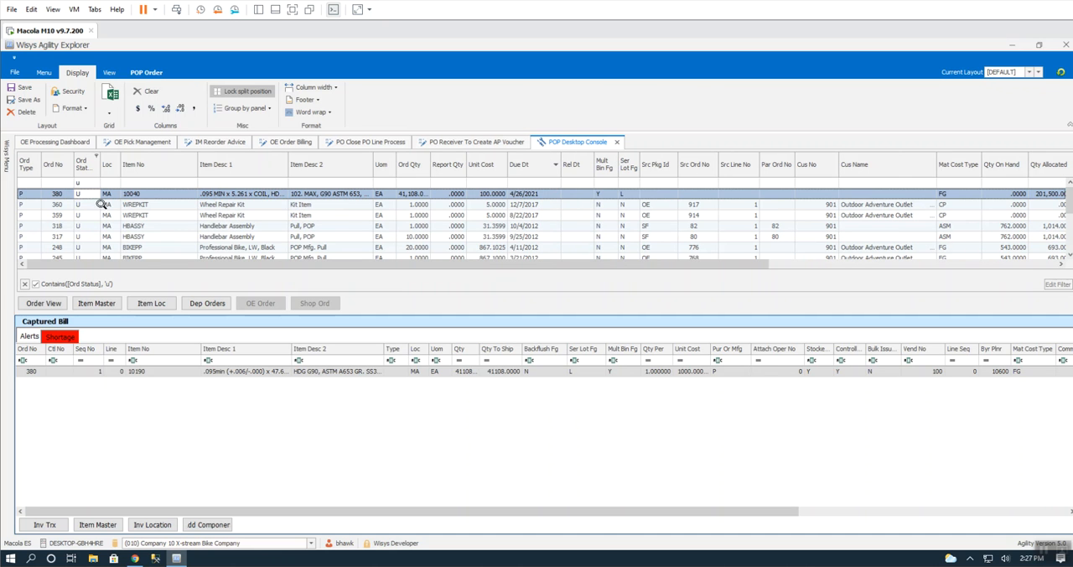
mouse_move(71, 128)
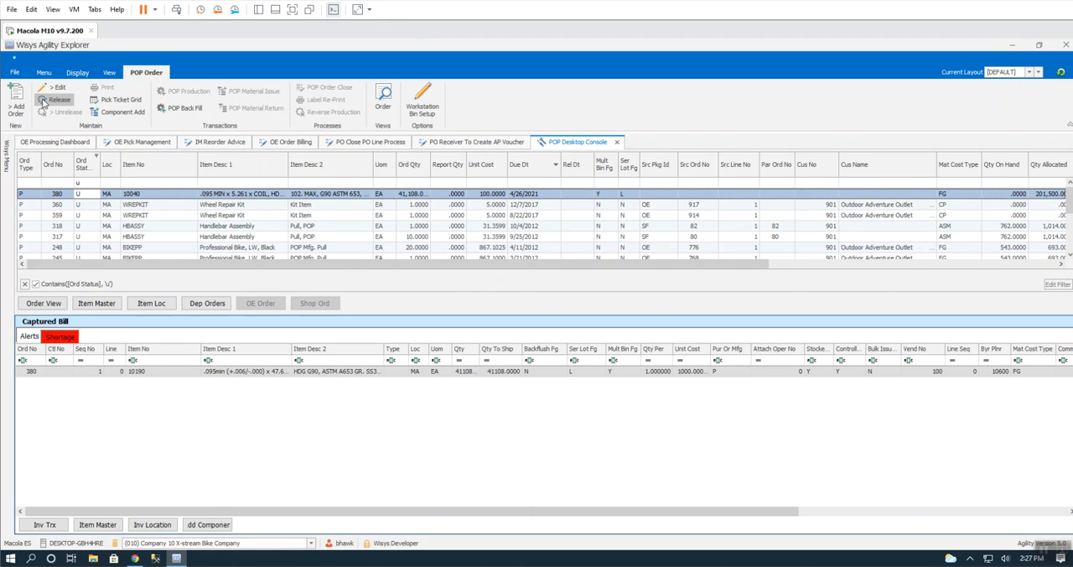
mouse_move(58, 87)
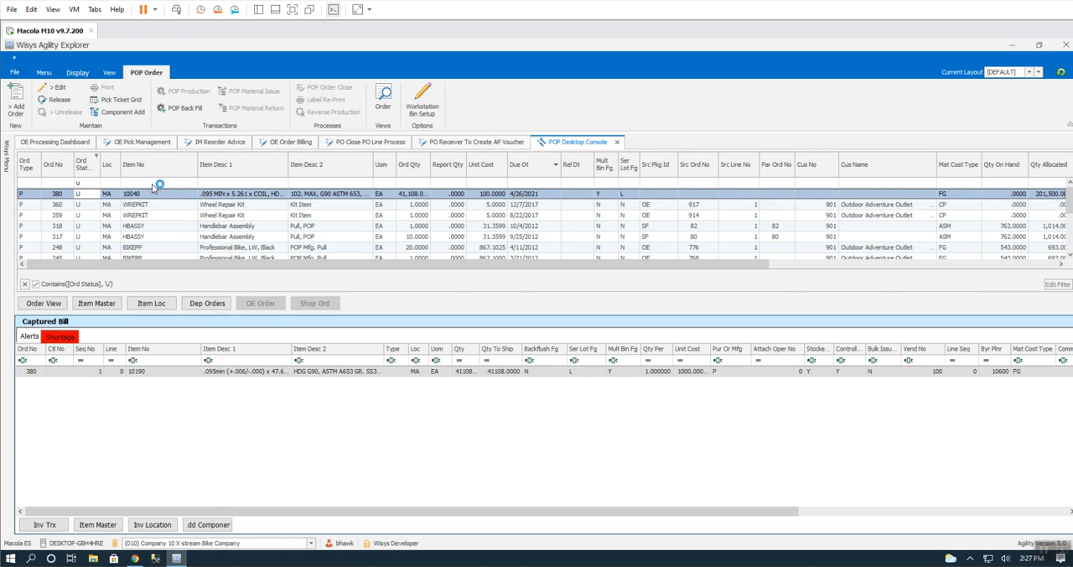
mouse_move(277, 194)
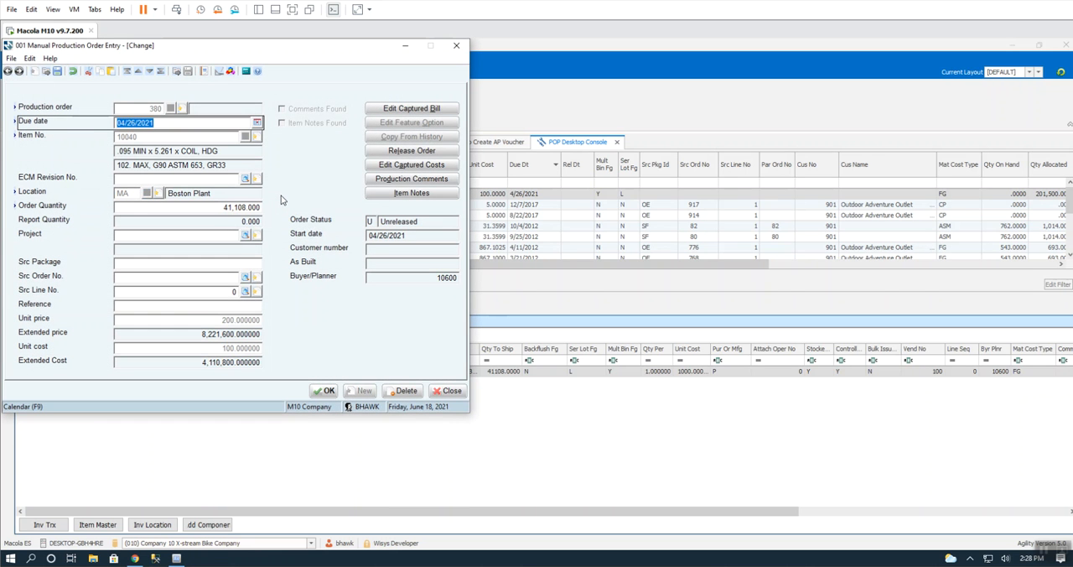
Save order 380 with due date 04/30/2021 and close the entry window.
left_click(257, 123)
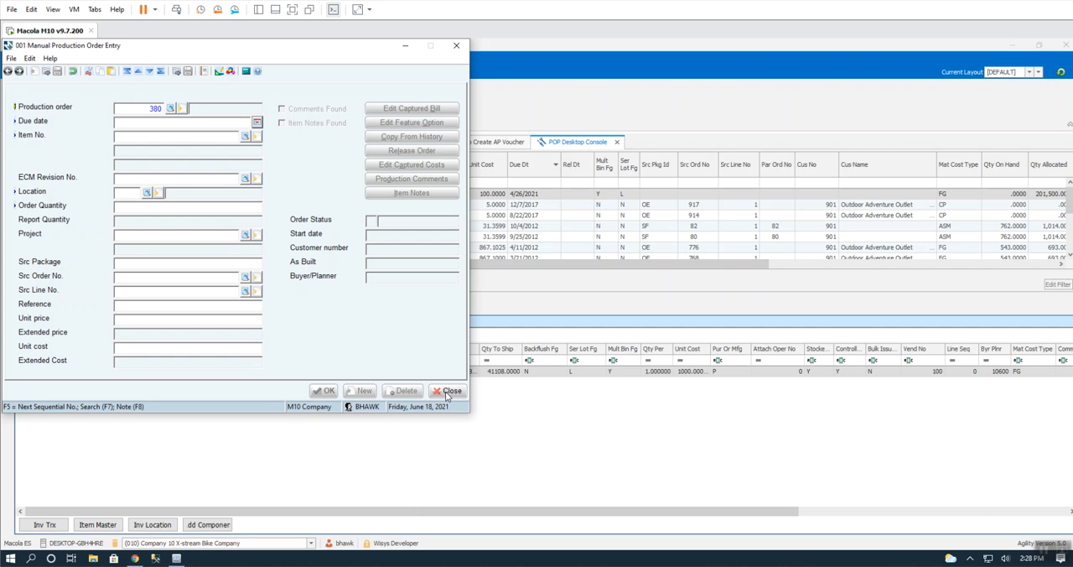
left_click(447, 390)
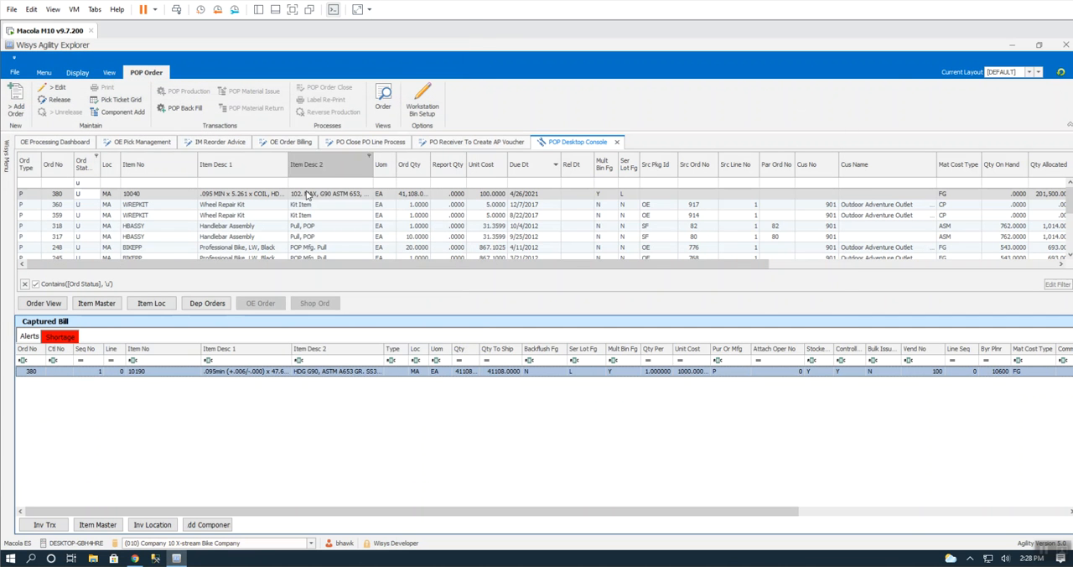
mouse_move(535, 193)
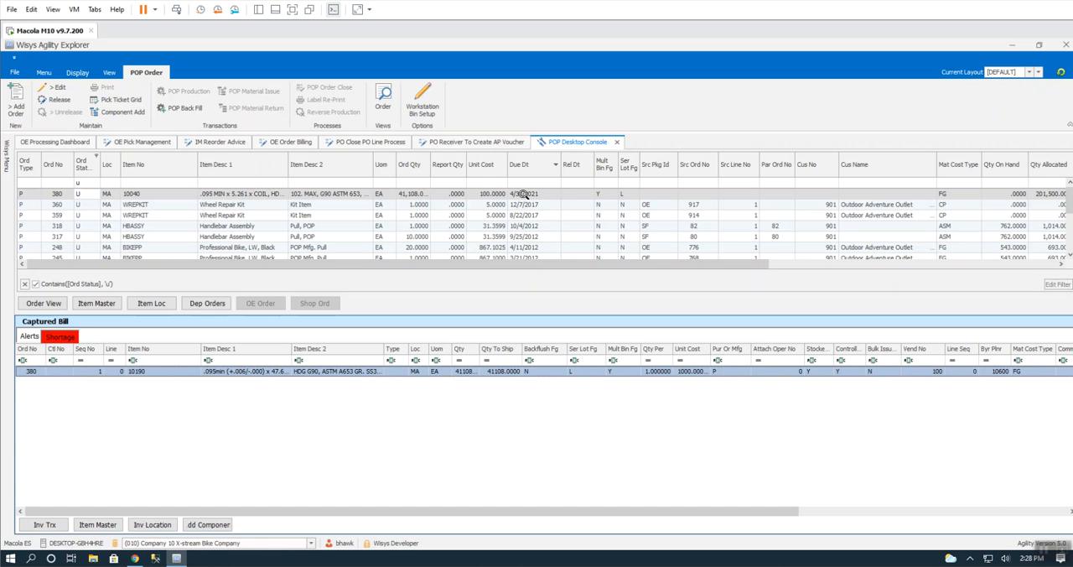
mouse_move(1059, 72)
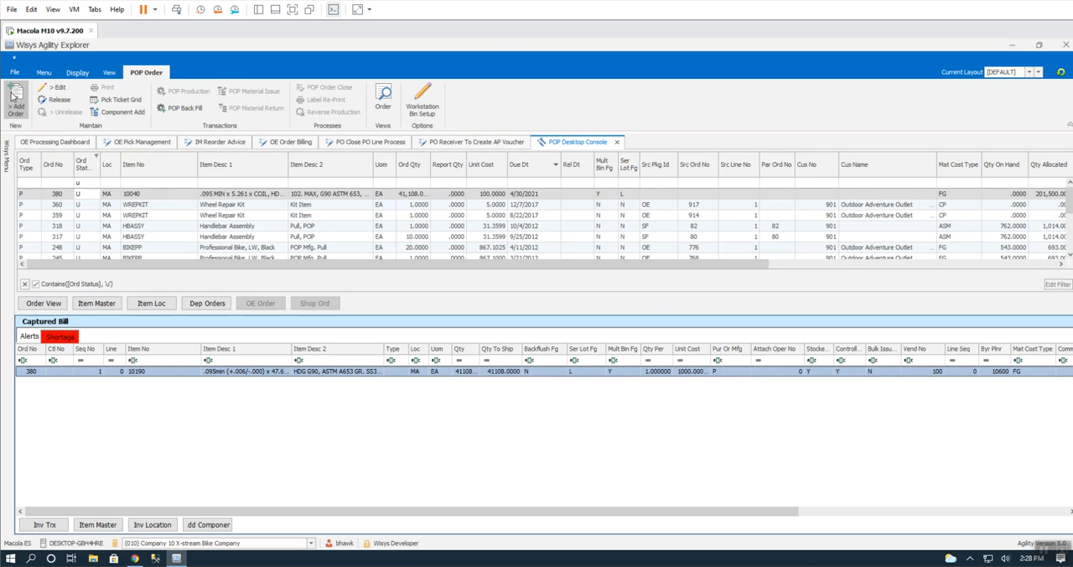
left_click(15, 103)
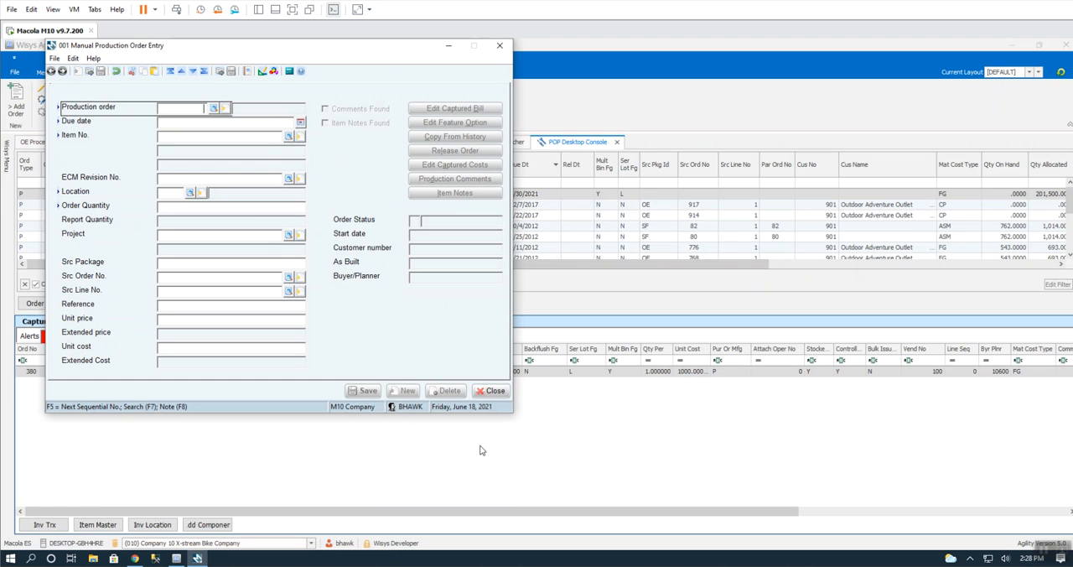
left_click(489, 390)
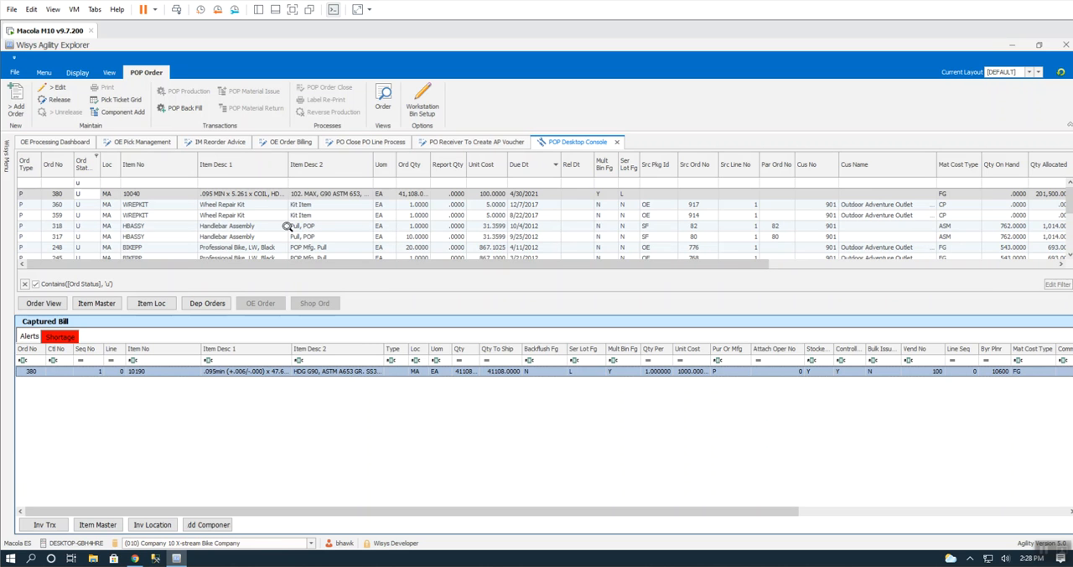
mouse_move(170, 221)
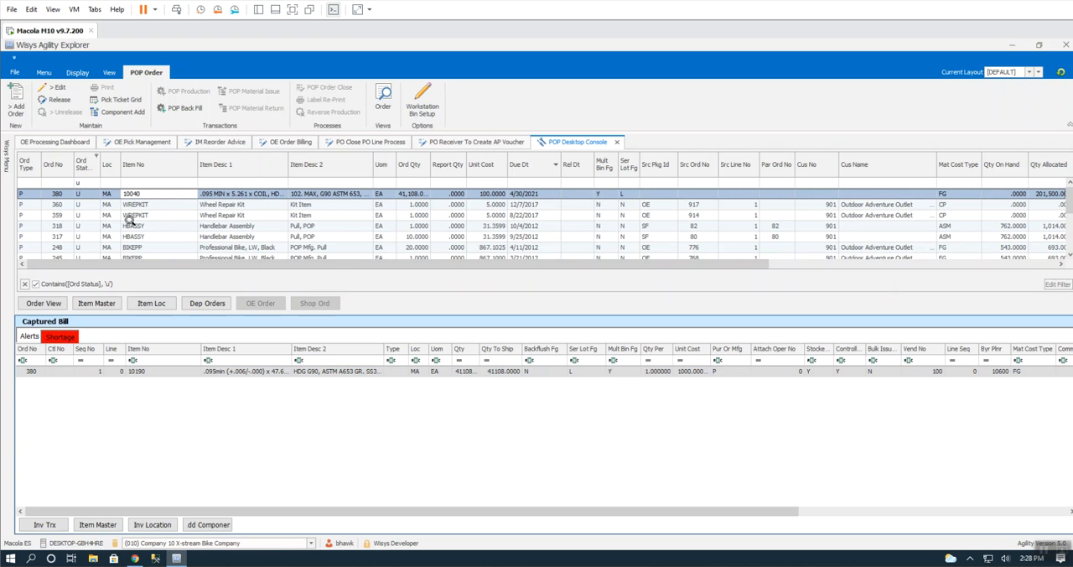
mouse_move(58, 99)
type("r")
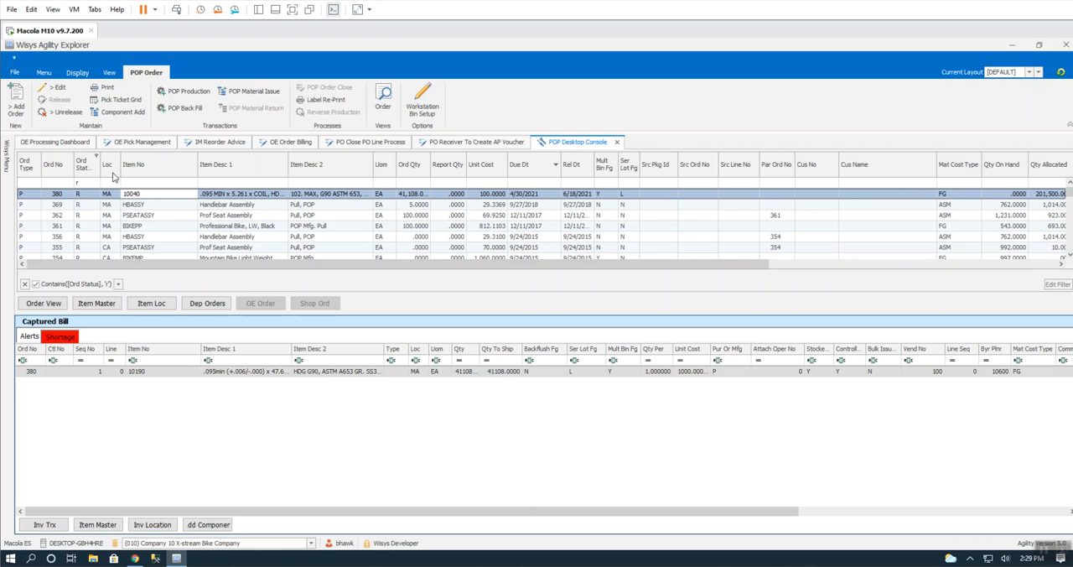
Unrelease production order 380 via the Unrelease dialog, then close it.
left_click(59, 112)
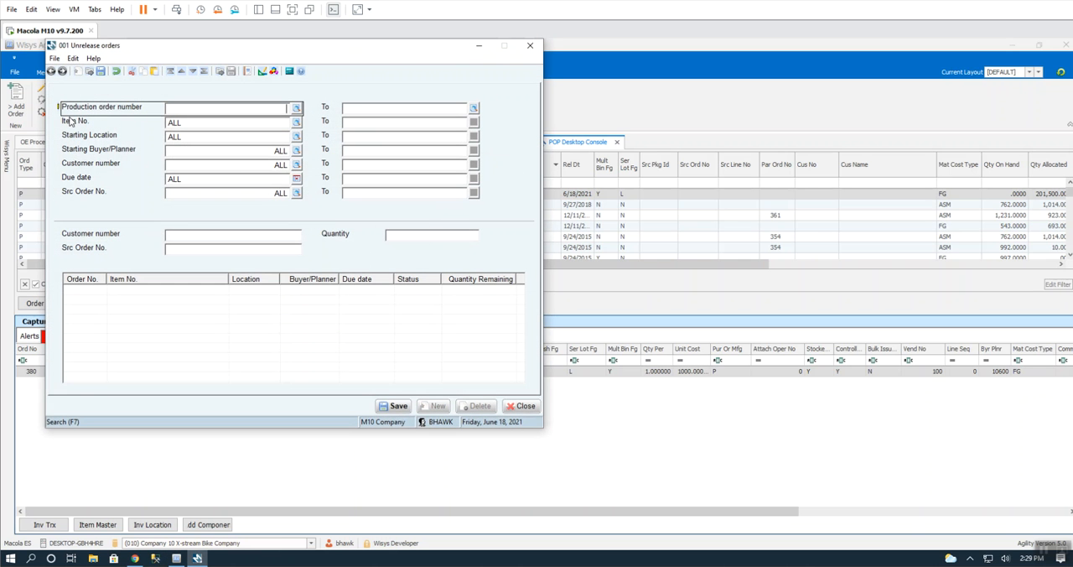
type("380")
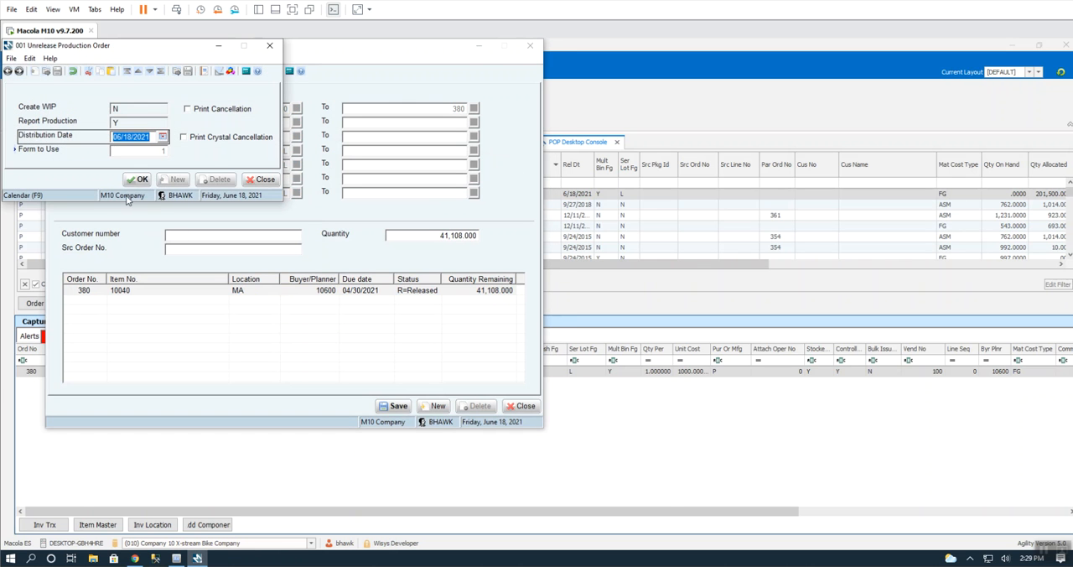
left_click(139, 178)
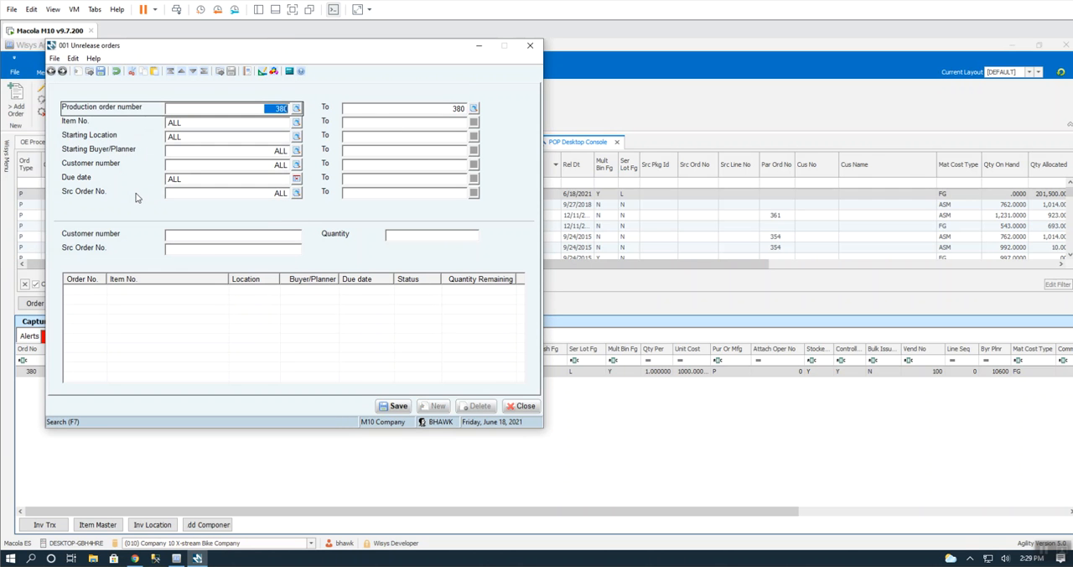
left_click(520, 405)
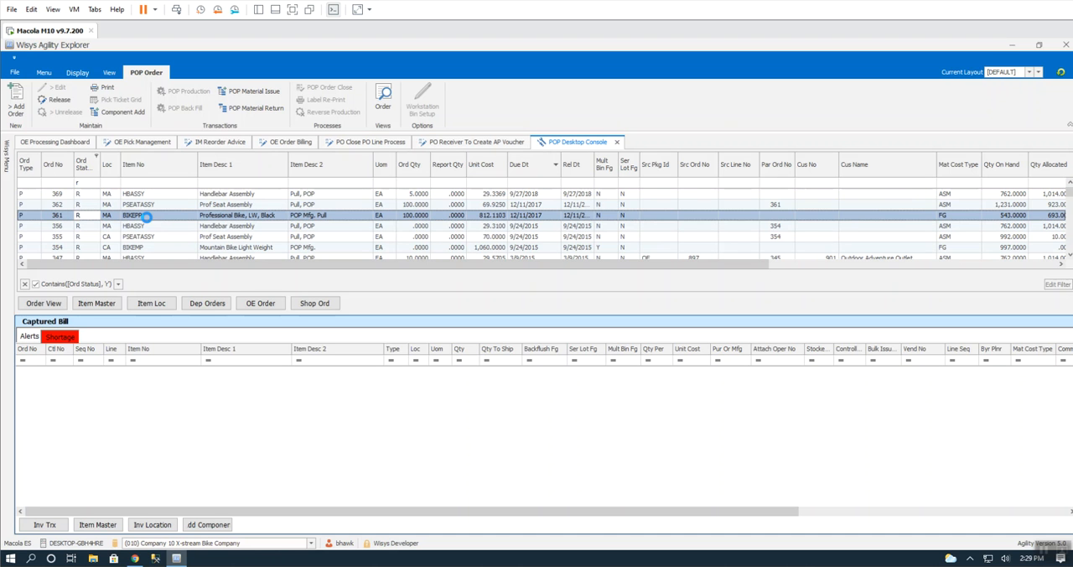
Select order 361, print its pick tickets, and answer No to the prompt.
left_click(145, 215)
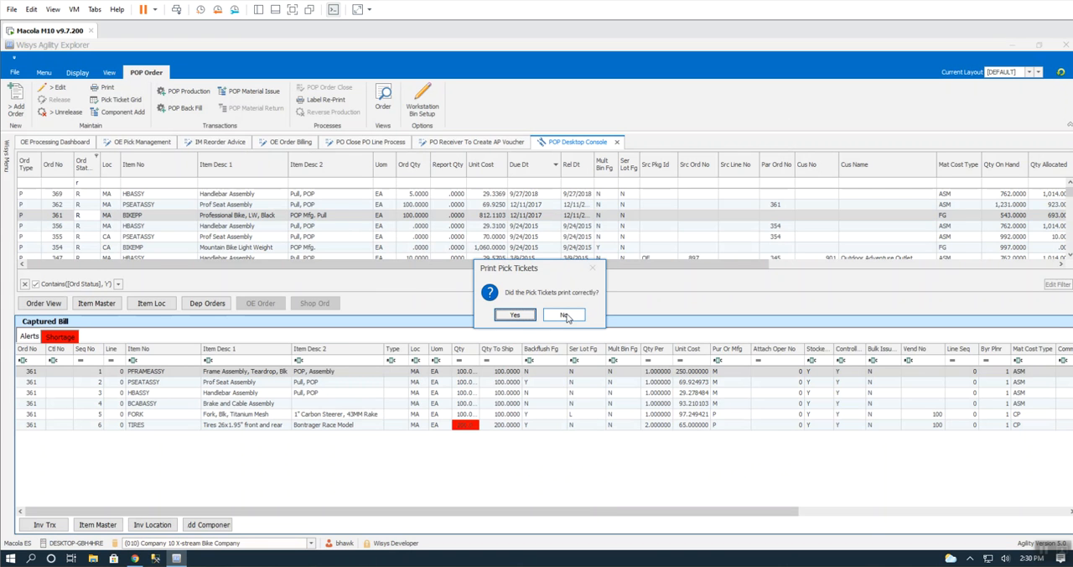
left_click(564, 313)
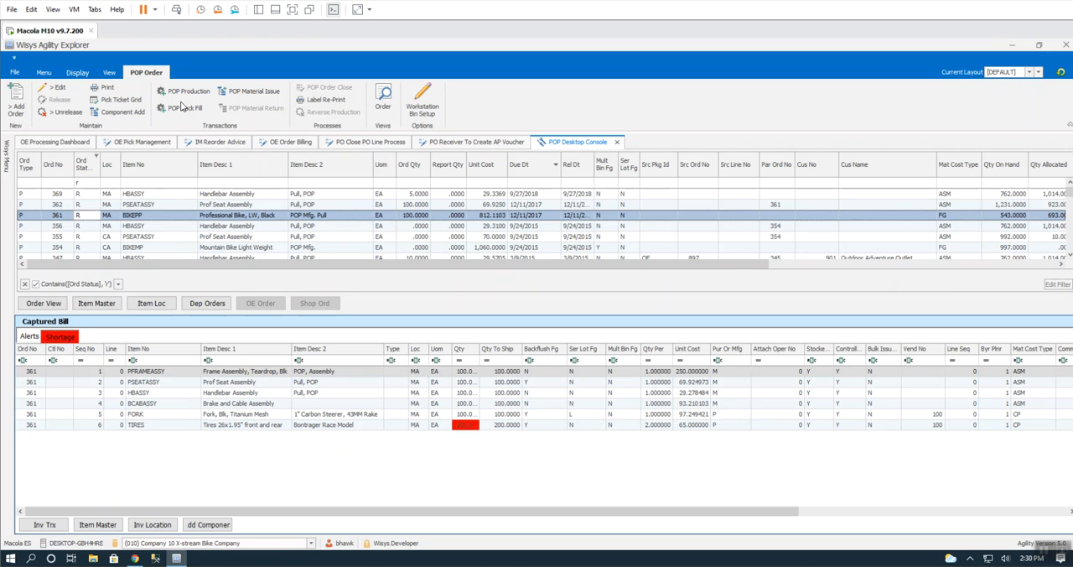
mouse_move(184, 91)
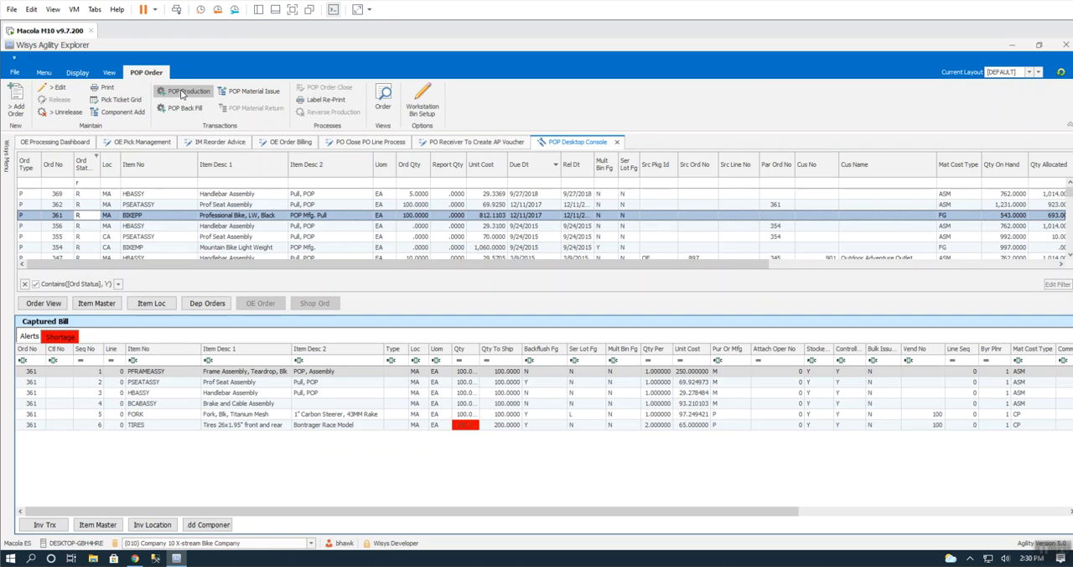
mouse_move(252, 90)
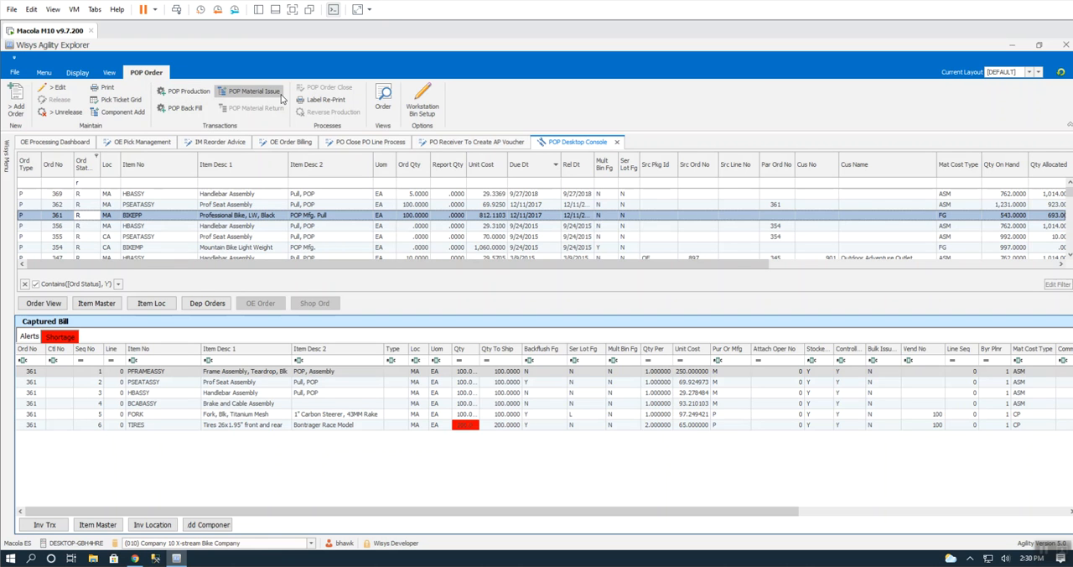
mouse_move(292, 122)
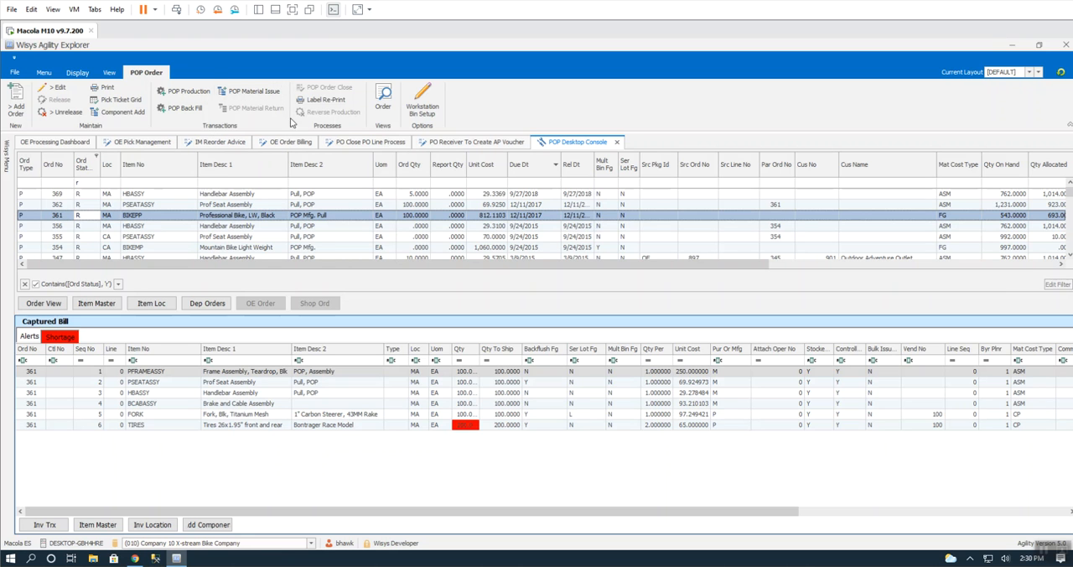
mouse_move(325, 99)
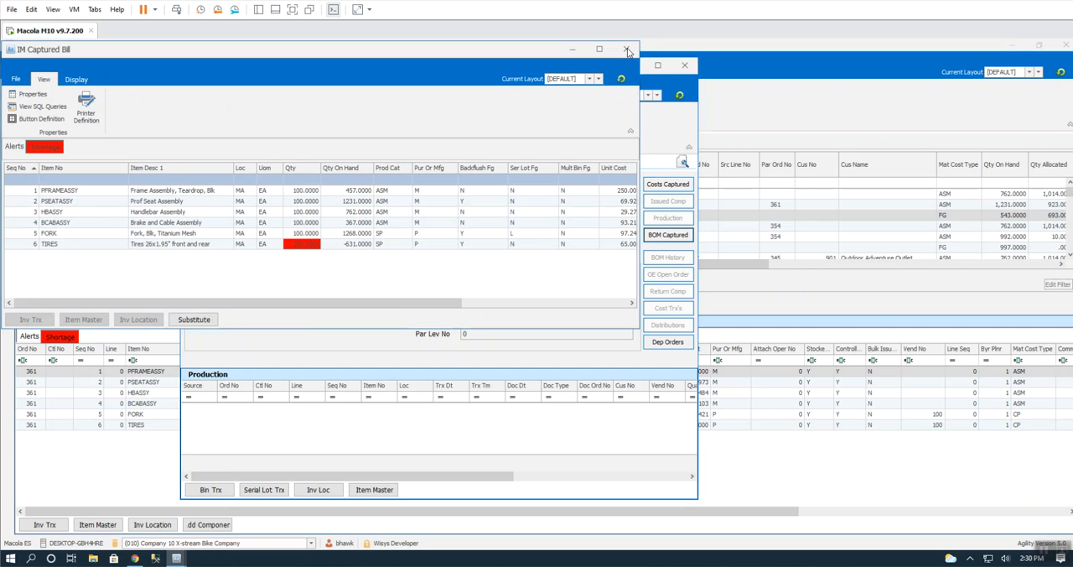
Close the IM Captured Bill window for order 361.
left_click(626, 49)
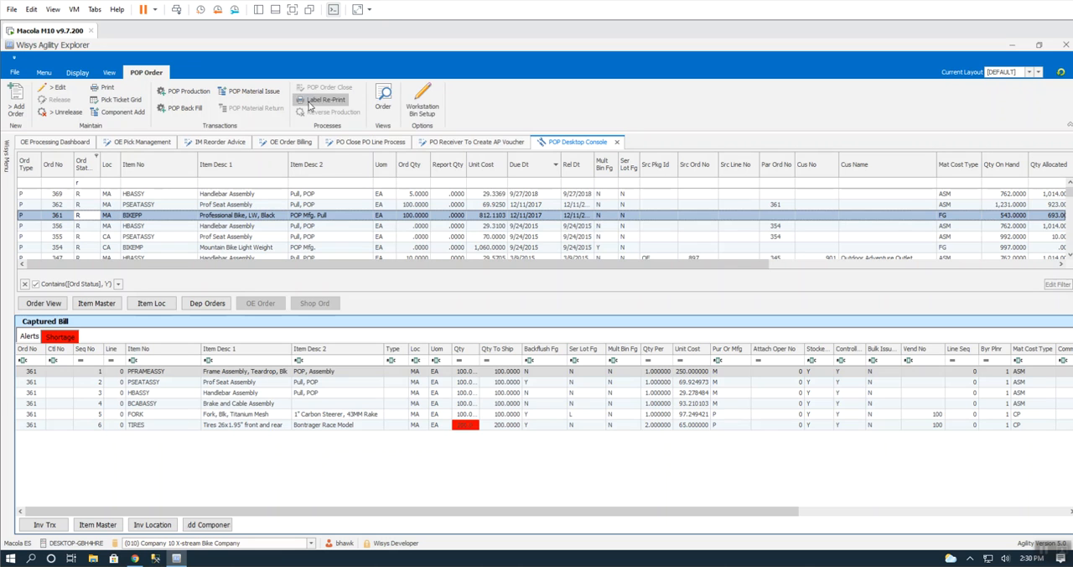
mouse_move(363, 112)
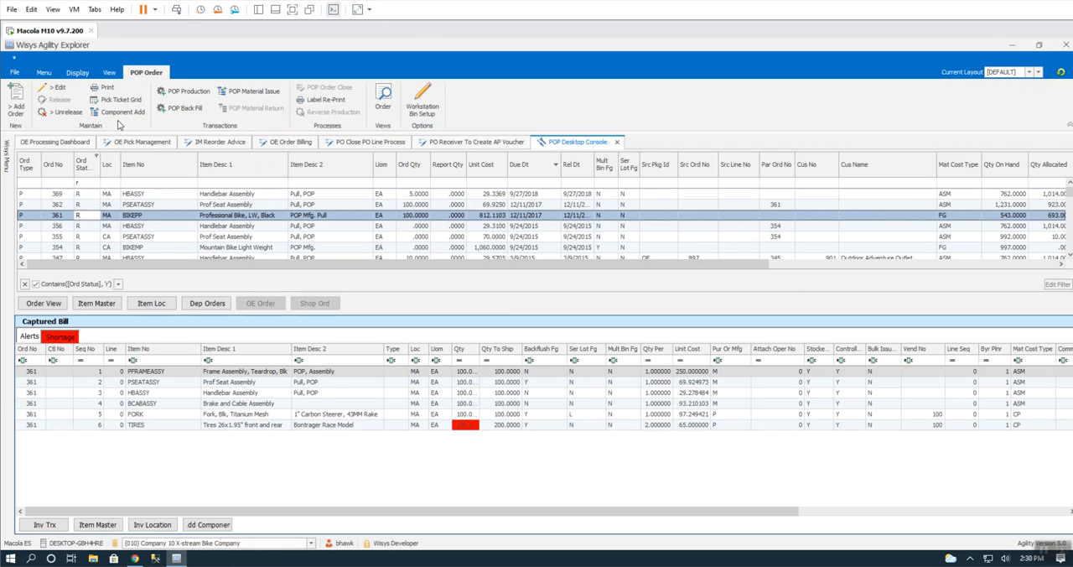
mouse_move(117, 99)
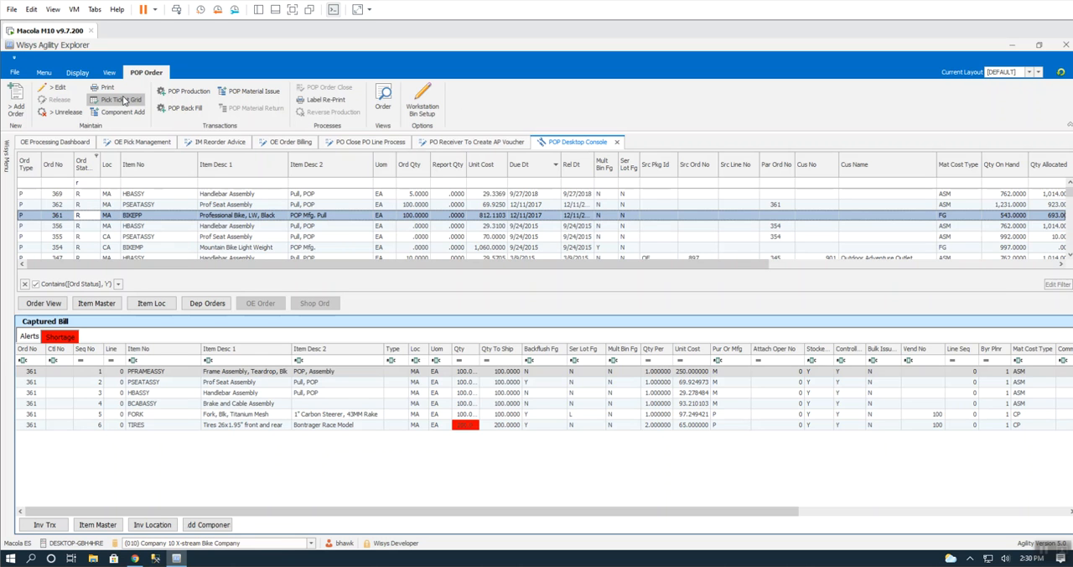
mouse_move(115, 99)
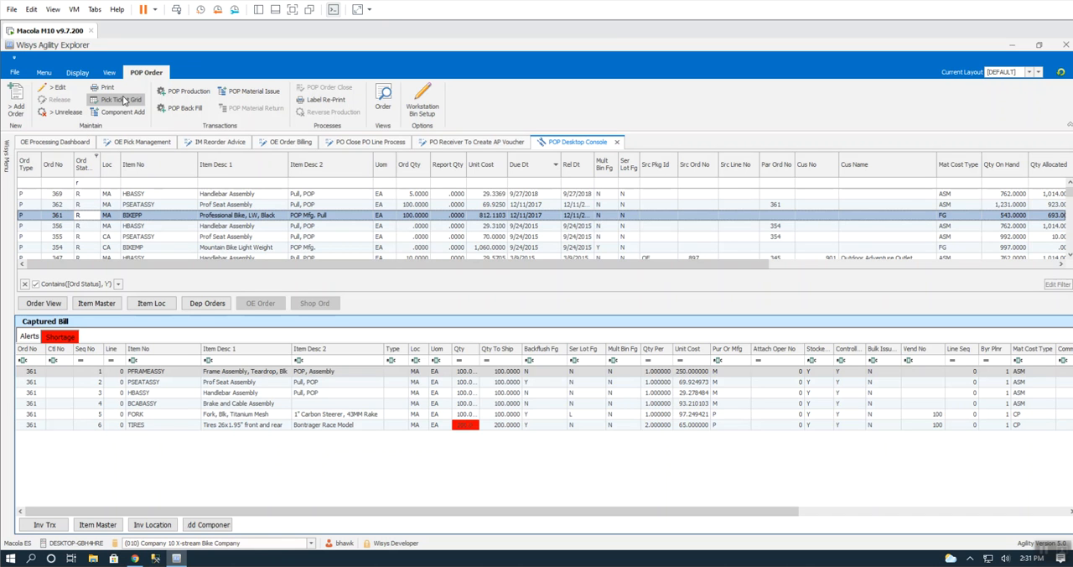
mouse_move(45, 176)
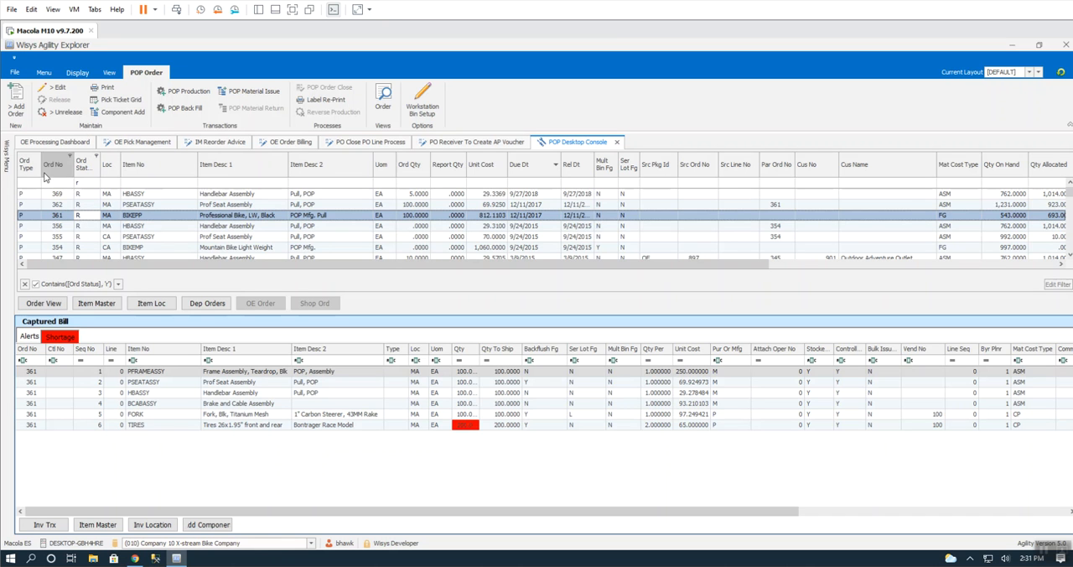